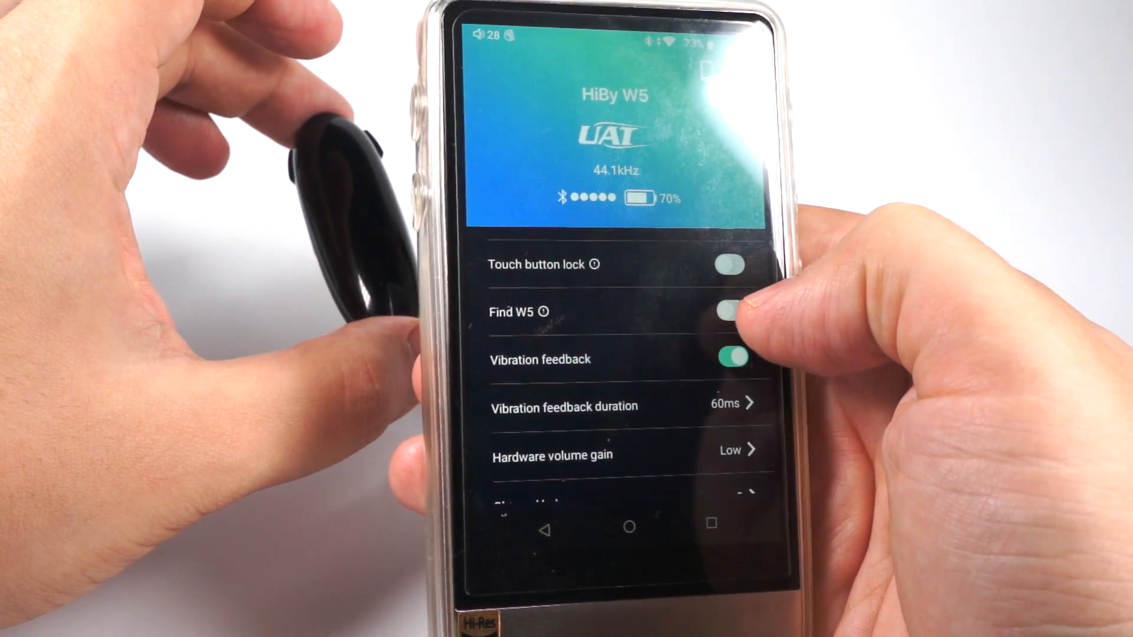
Toggle Find W5 on and off, then open LDAC Config showing Best Effort (Adaptive)
{"action": "left_click", "coordinate": [734, 308]}
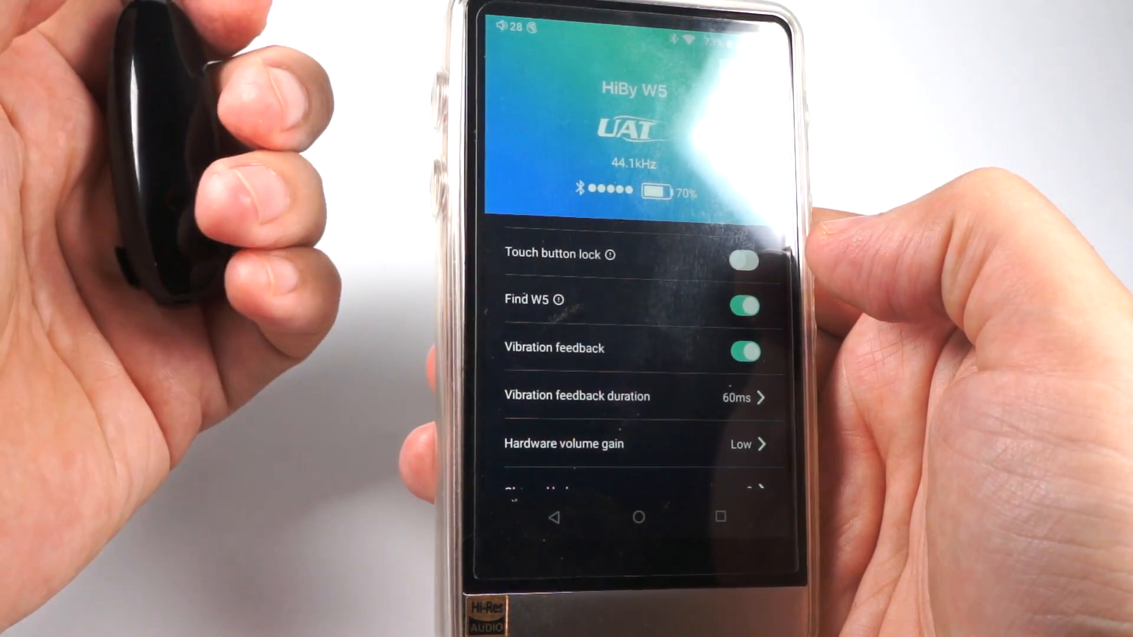
{"action": "left_click", "coordinate": [743, 306]}
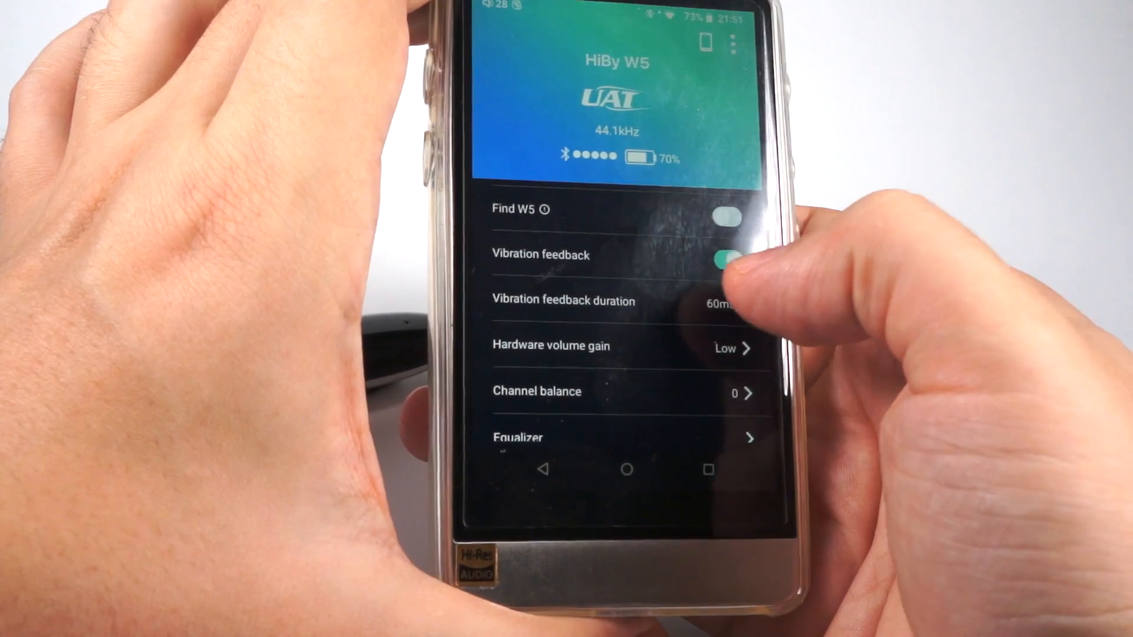
{"action": "scroll", "scroll_direction": "down", "scroll_amount": 3}
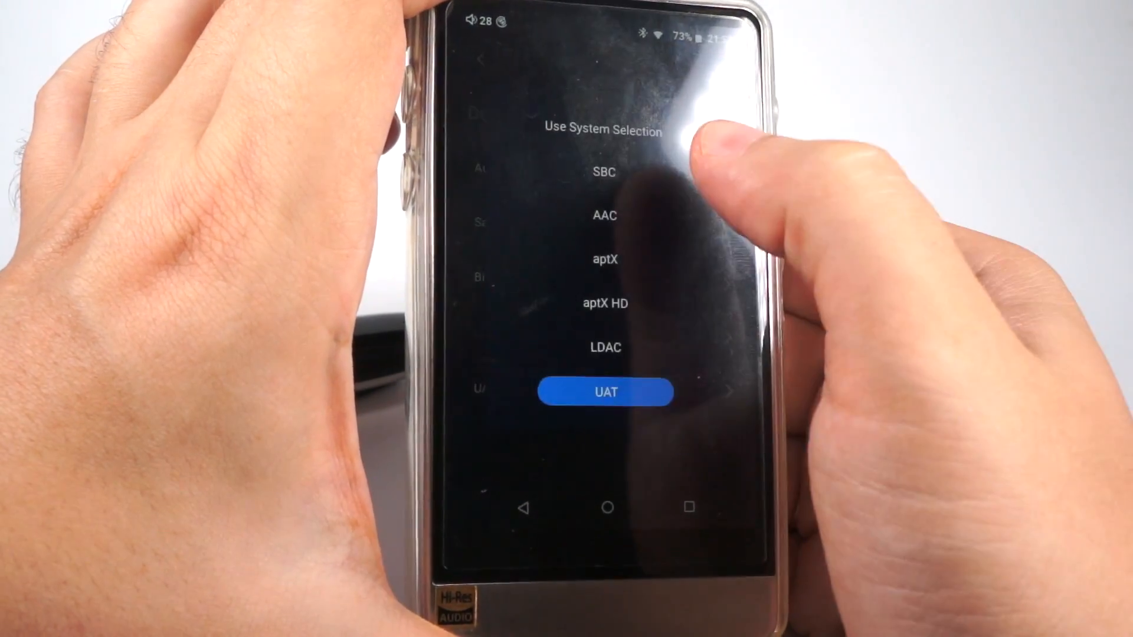
{"action": "left_click", "coordinate": [605, 348]}
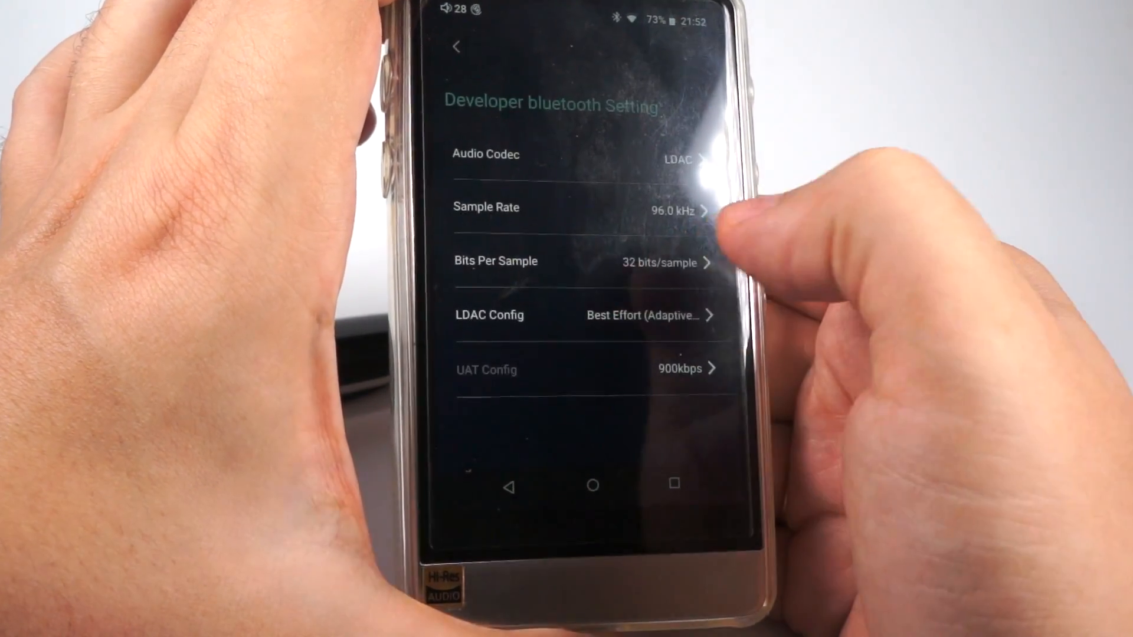
{"action": "left_click", "coordinate": [643, 315]}
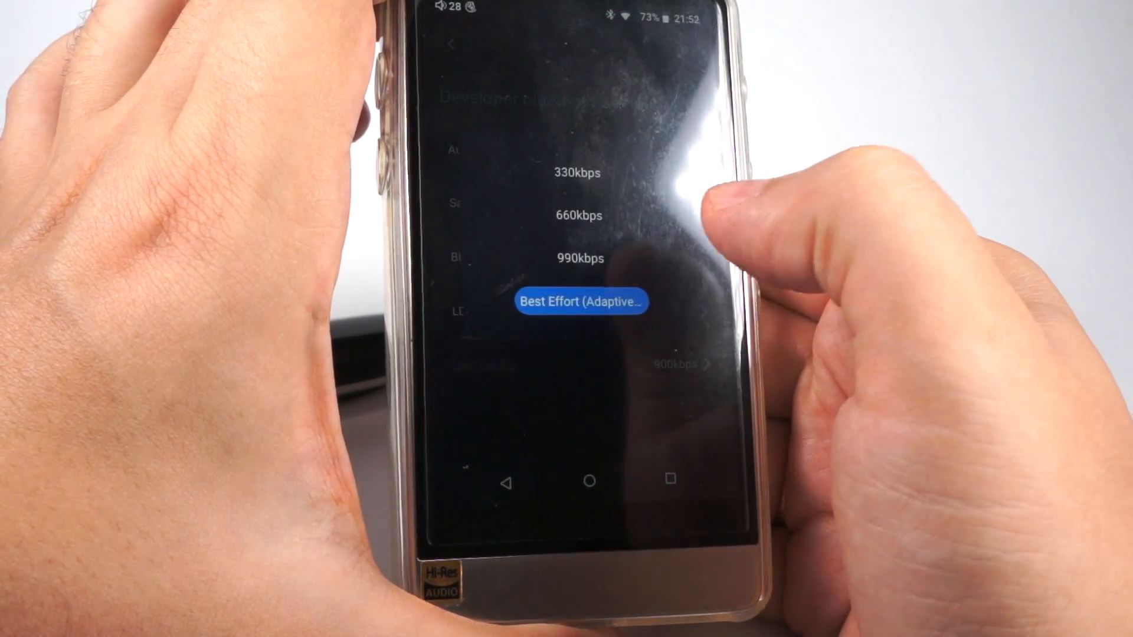